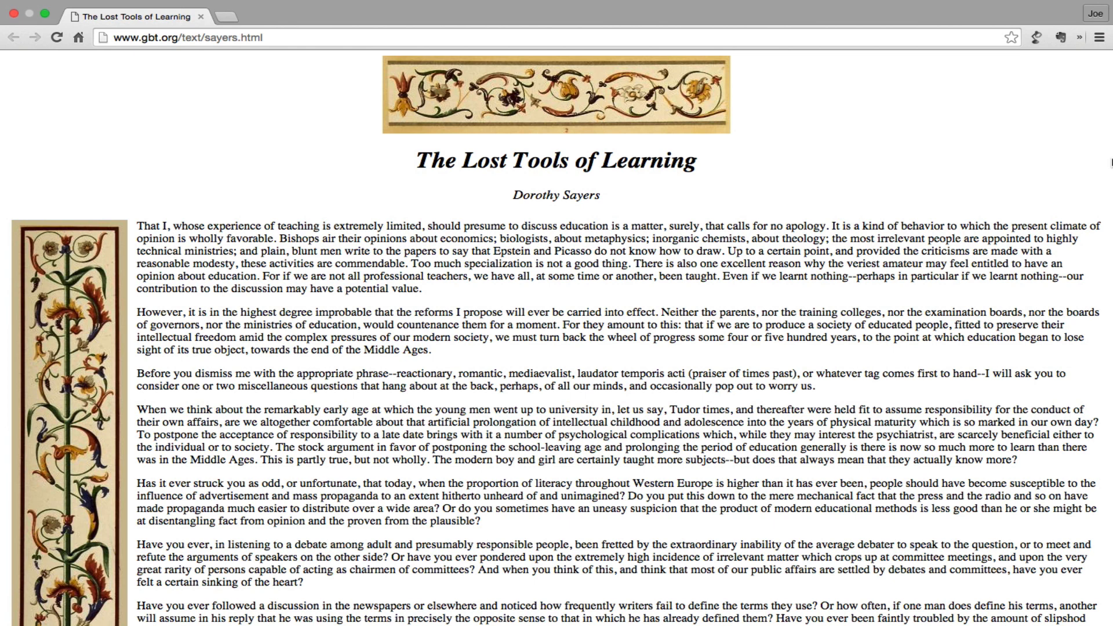
pyautogui.moveTo(1105, 181)
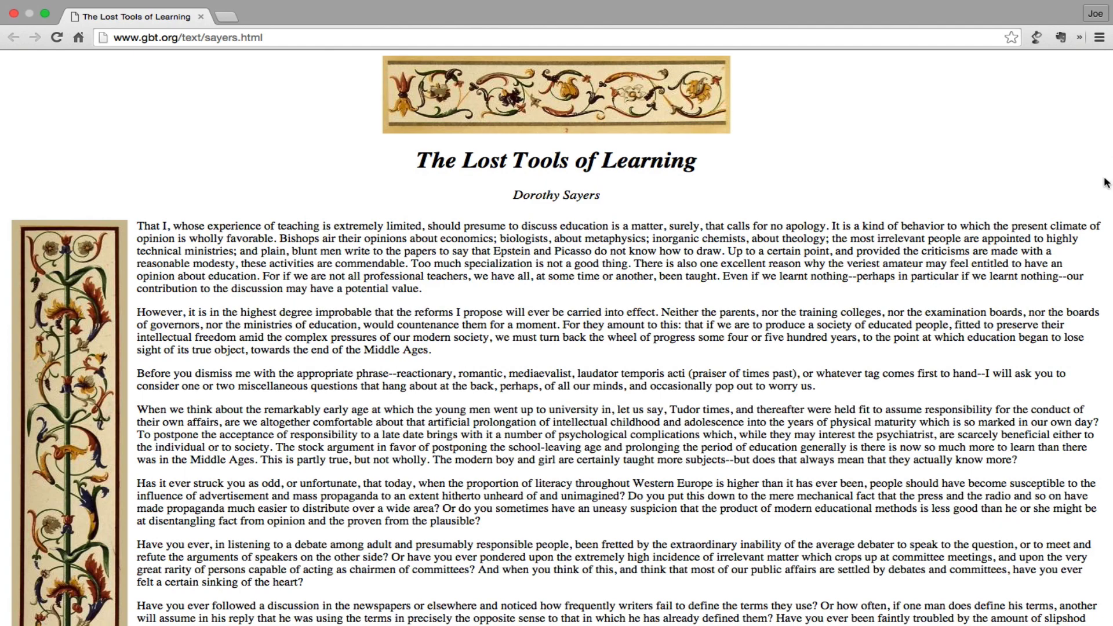
pyautogui.scroll(-3)
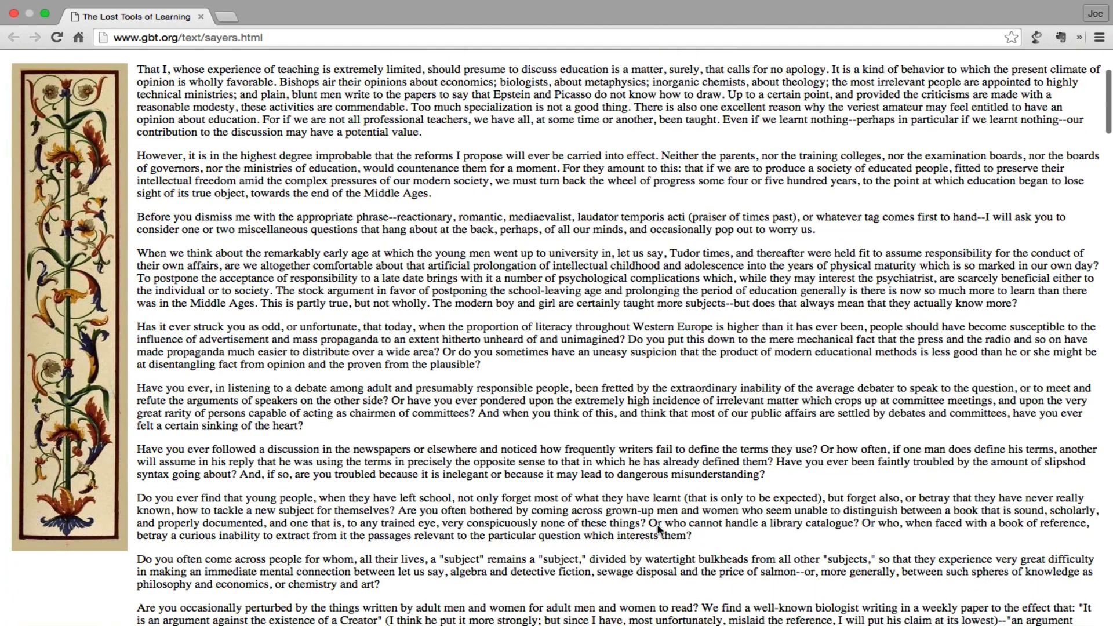
pyautogui.scroll(-3)
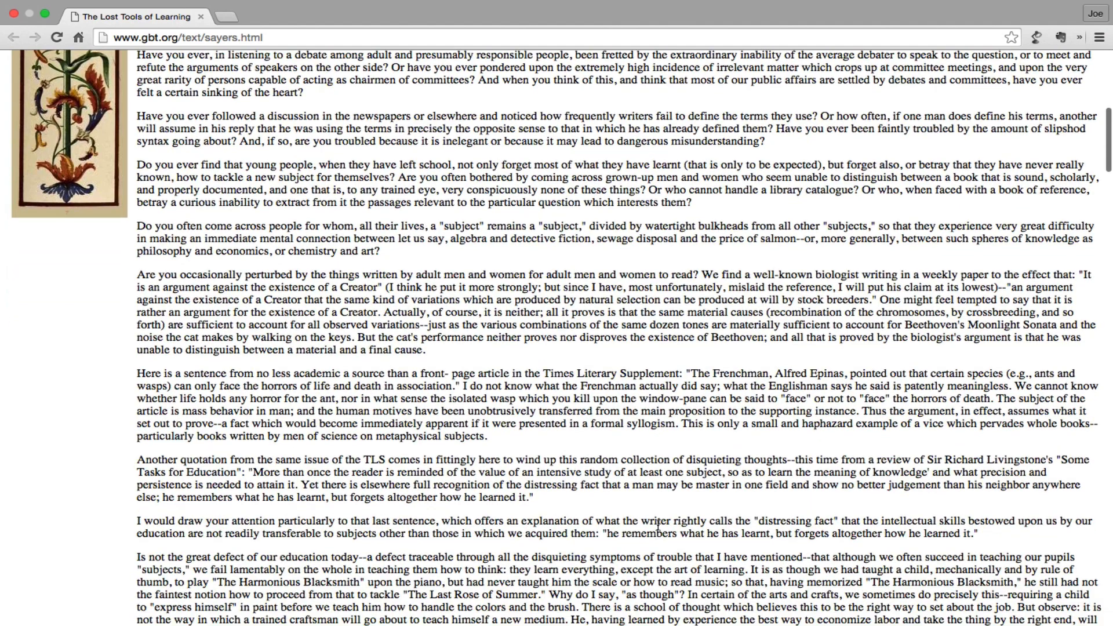
pyautogui.scroll(-3)
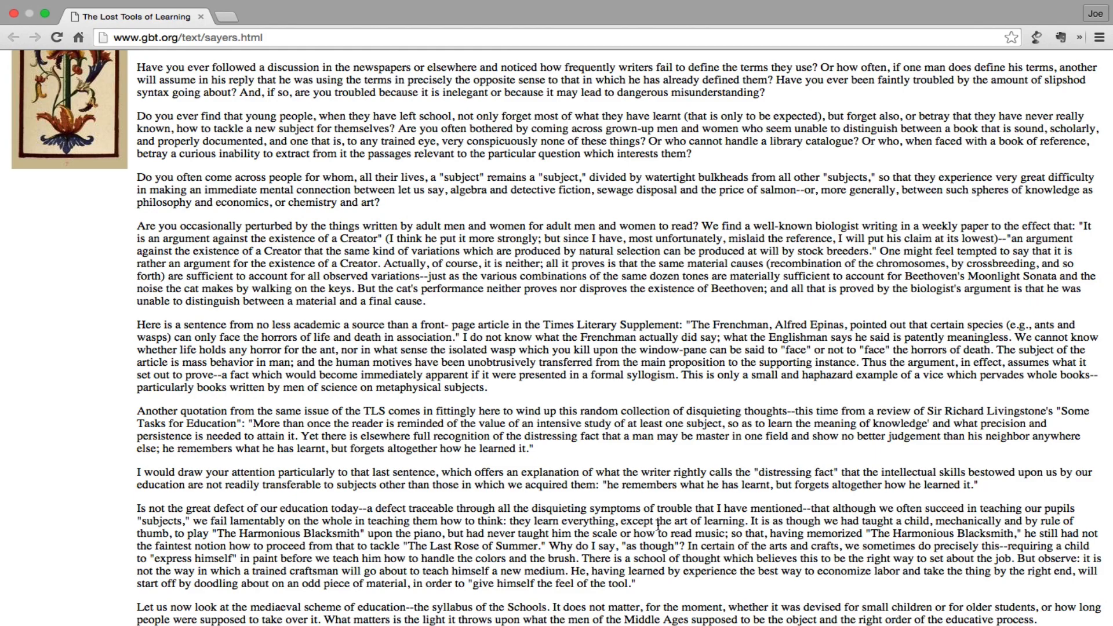
pyautogui.moveTo(734, 558)
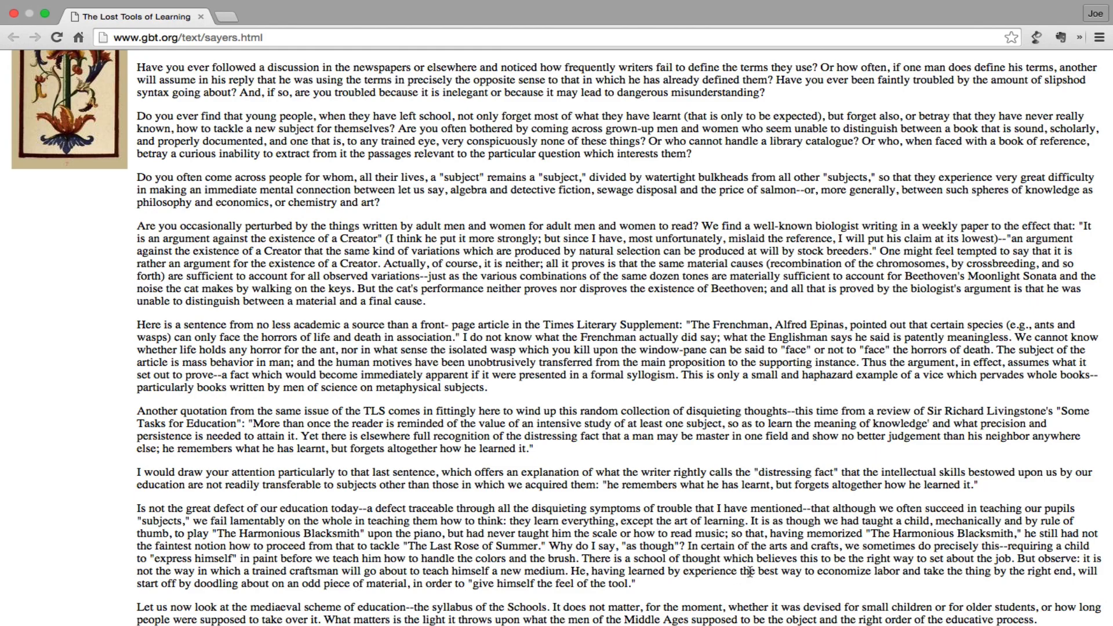
pyautogui.scroll(-3)
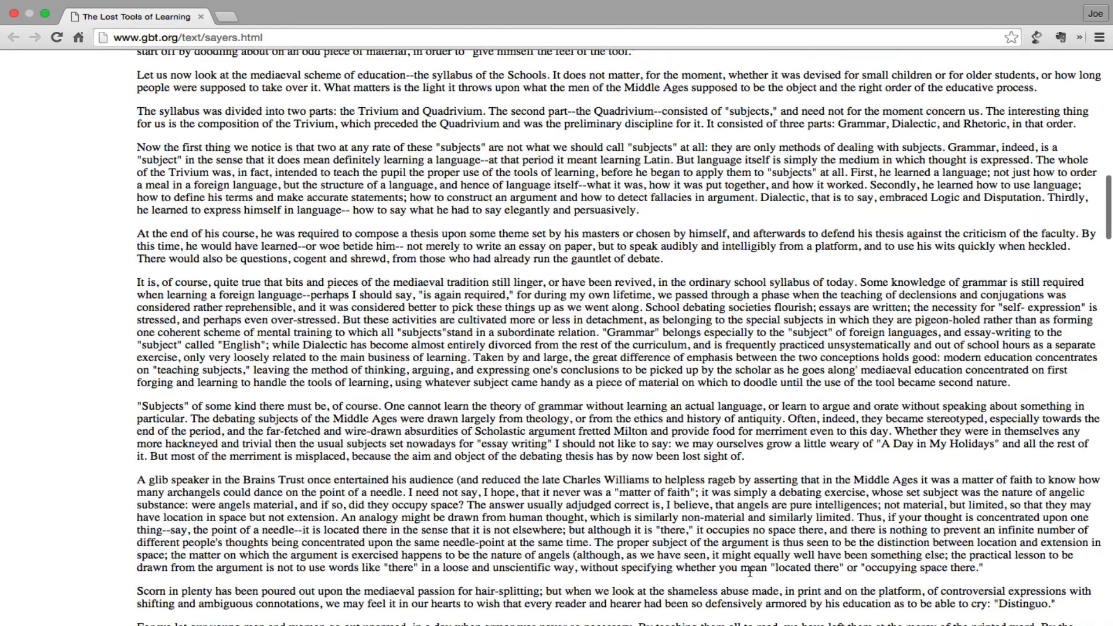
pyautogui.scroll(-3)
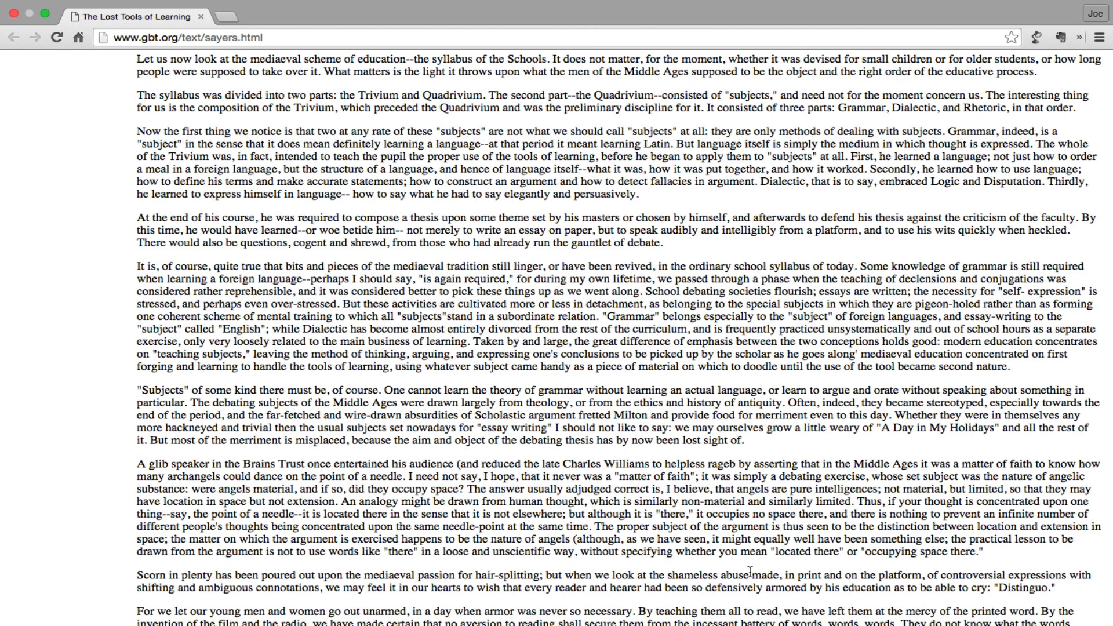
pyautogui.moveTo(733, 602)
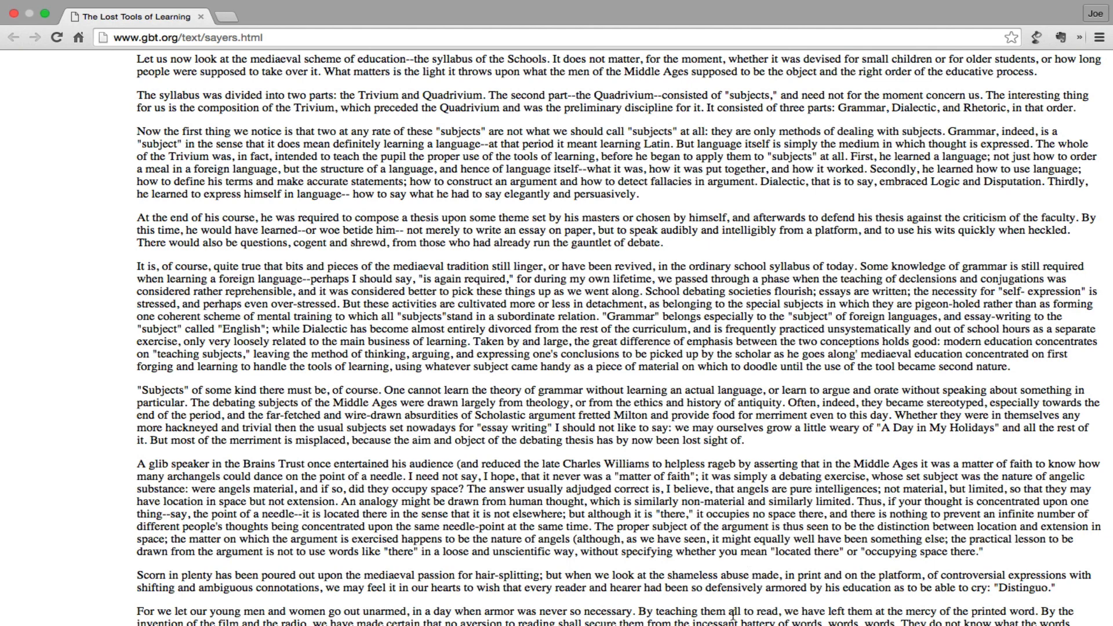
pyautogui.moveTo(608, 583)
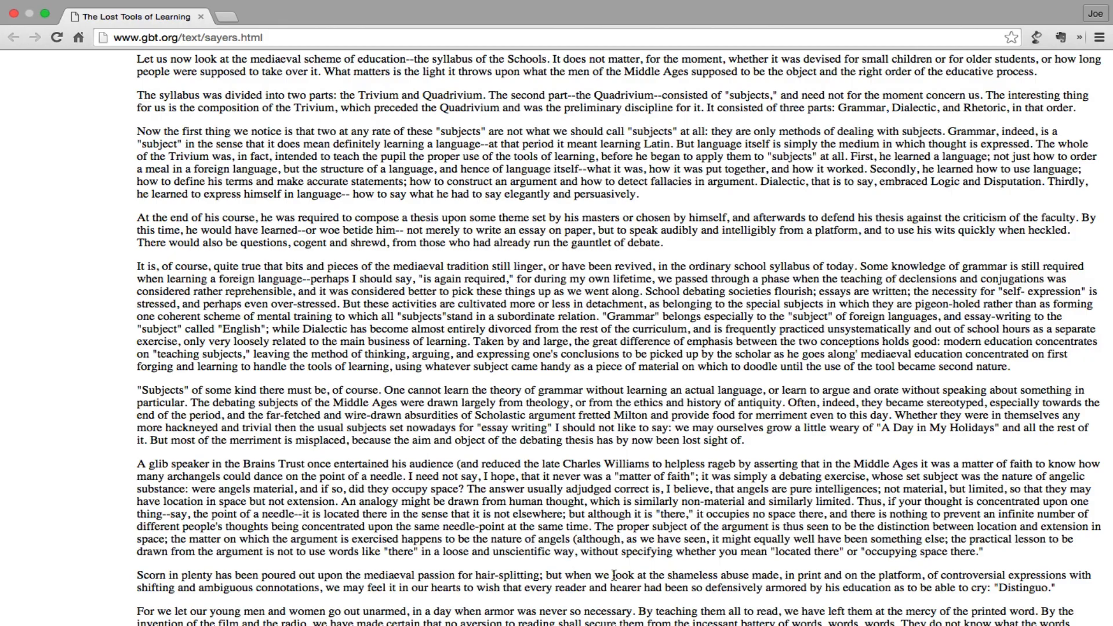
pyautogui.scroll(-3)
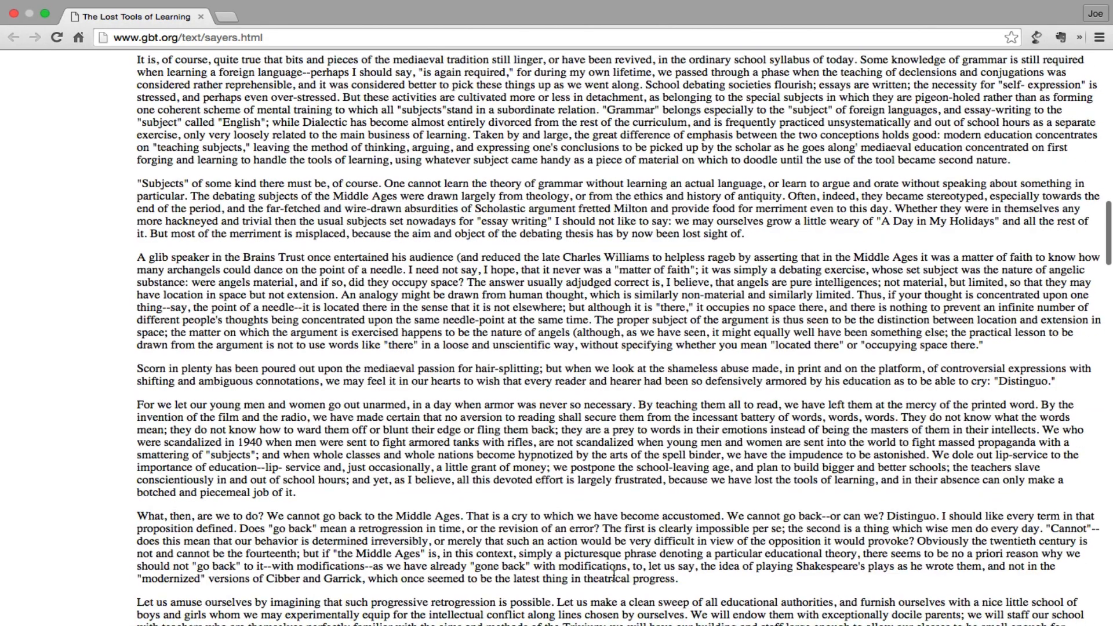
pyautogui.scroll(-3)
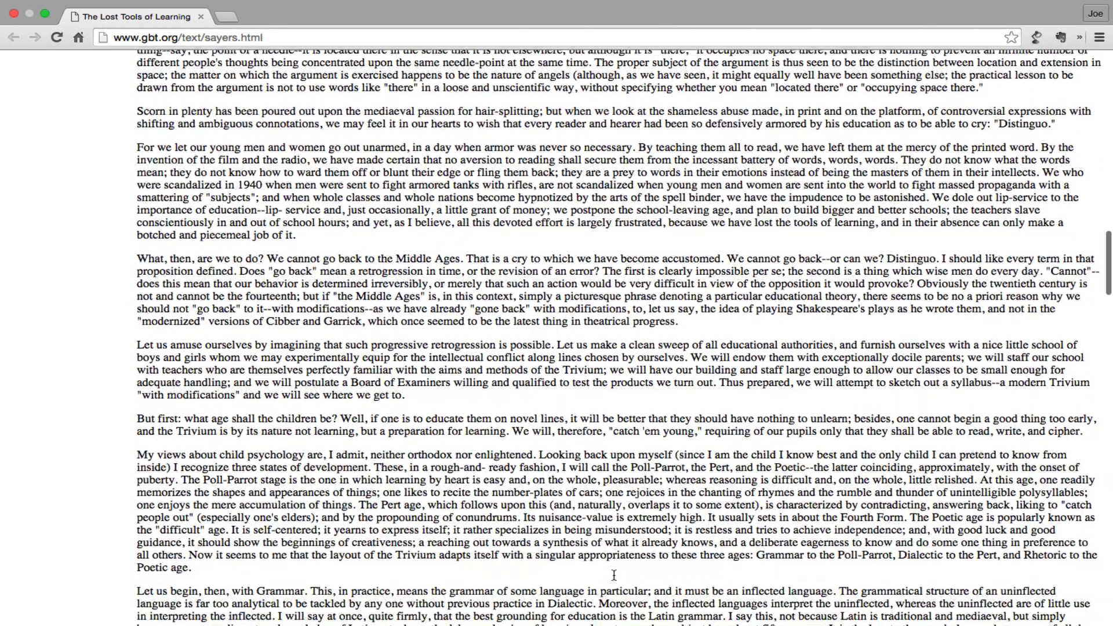
pyautogui.scroll(-3)
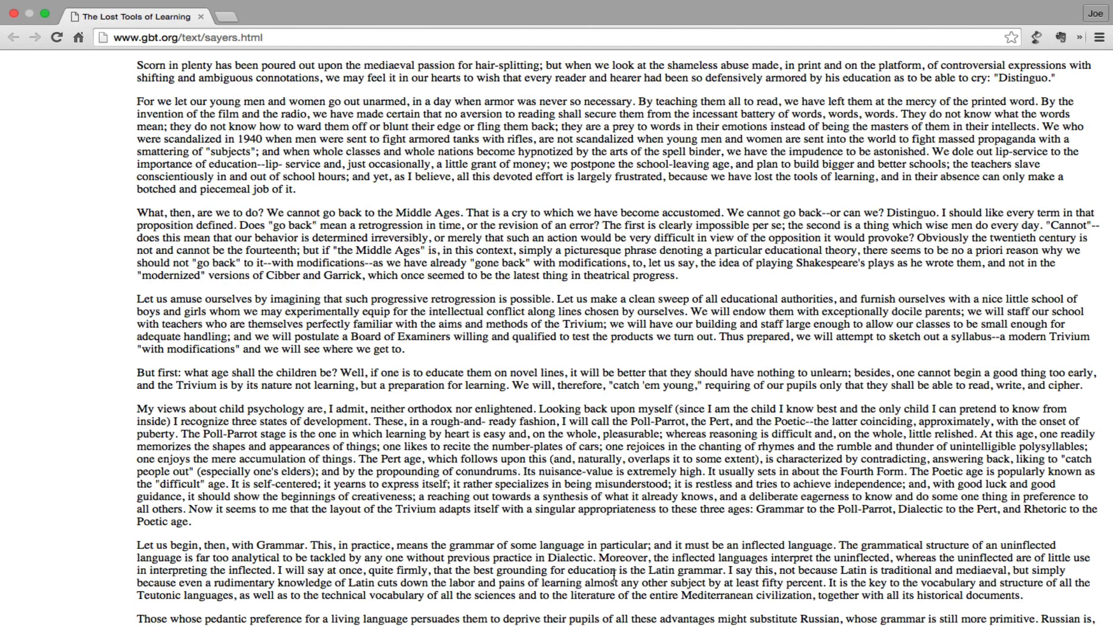
pyautogui.moveTo(589, 606)
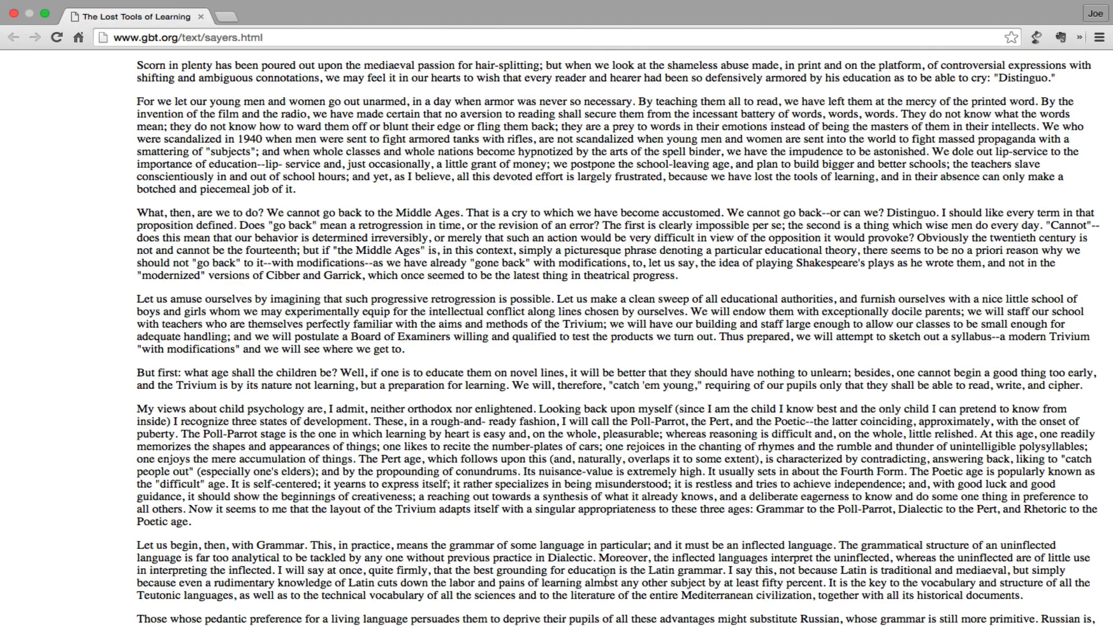
pyautogui.moveTo(605, 582)
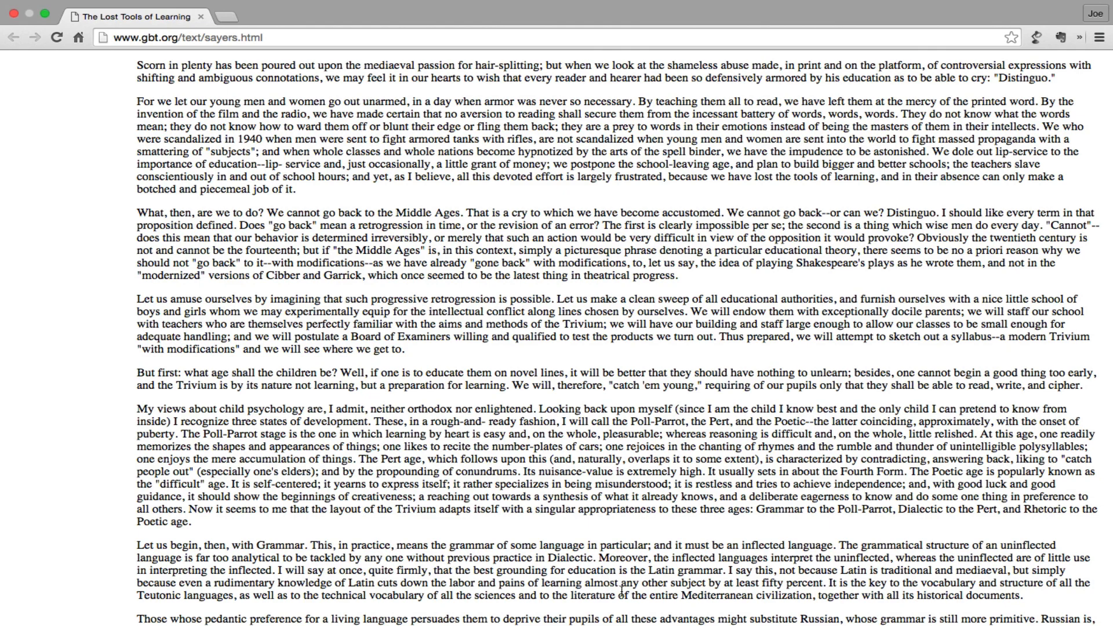
pyautogui.scroll(-3)
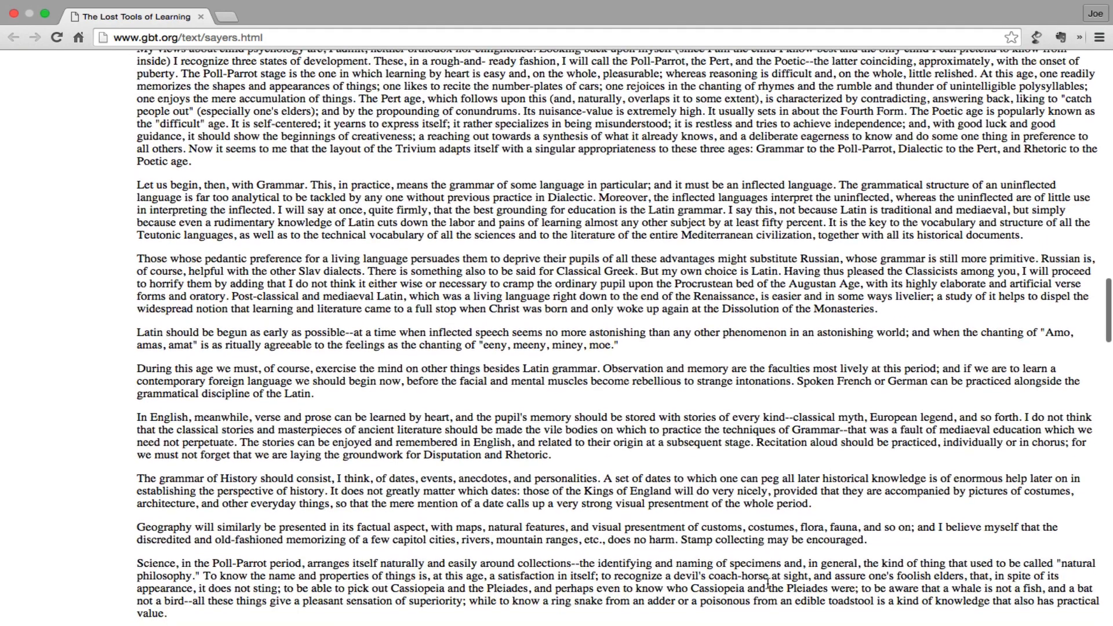
pyautogui.scroll(-3)
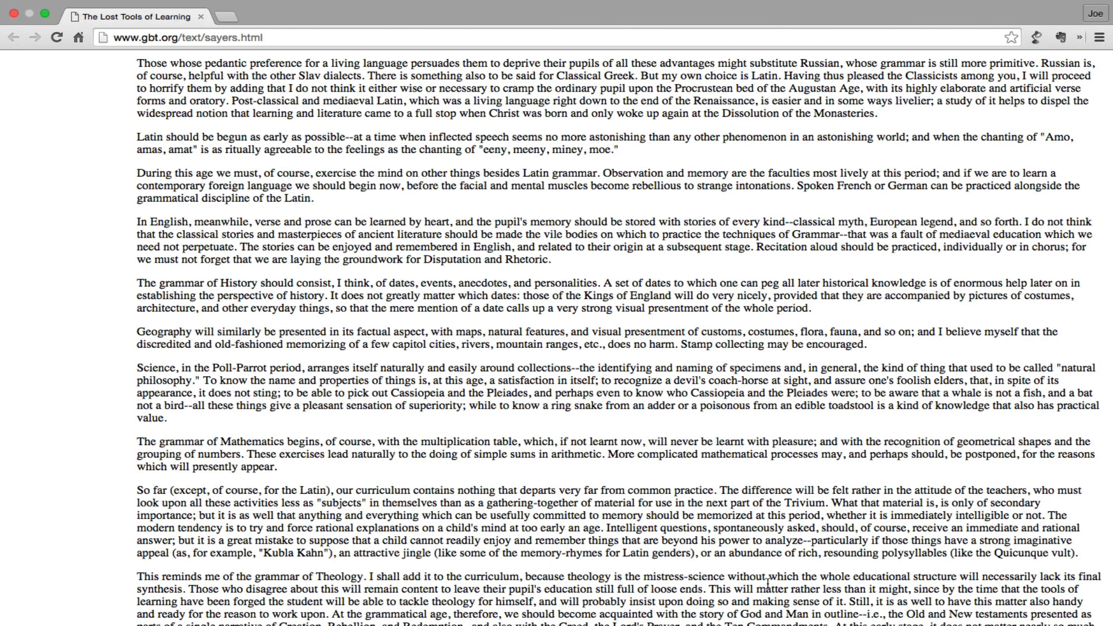
pyautogui.scroll(-3)
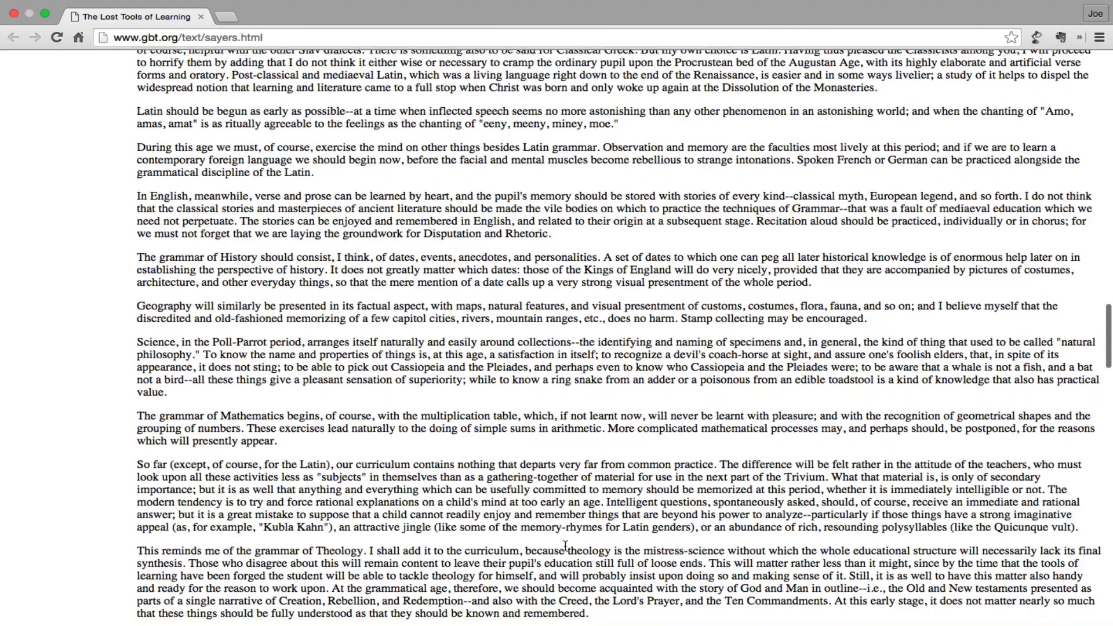
pyautogui.scroll(-3)
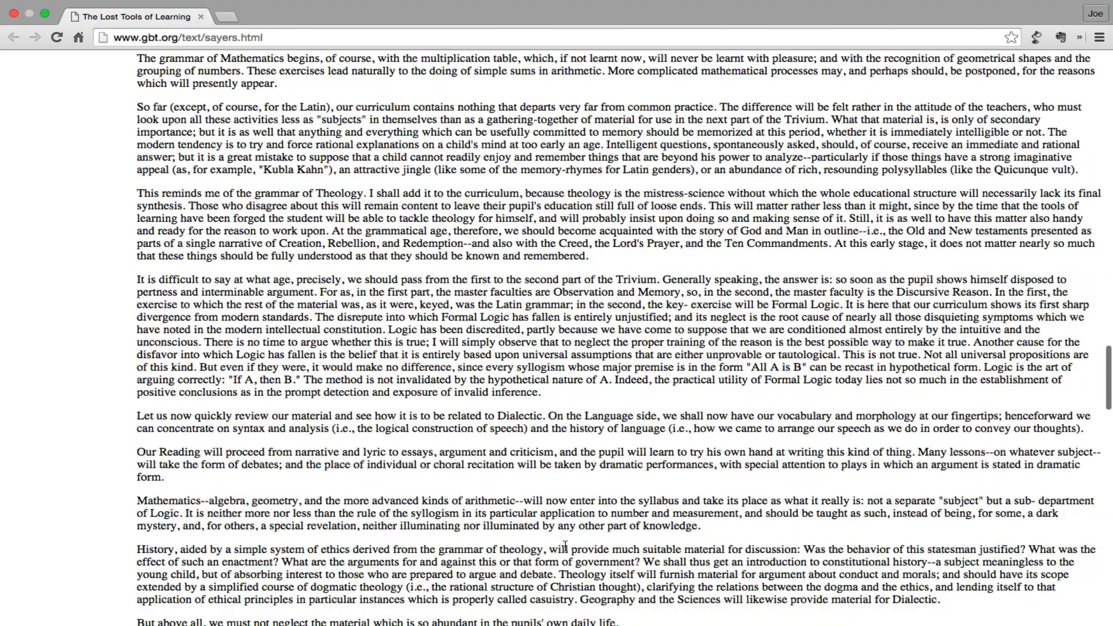
pyautogui.scroll(-3)
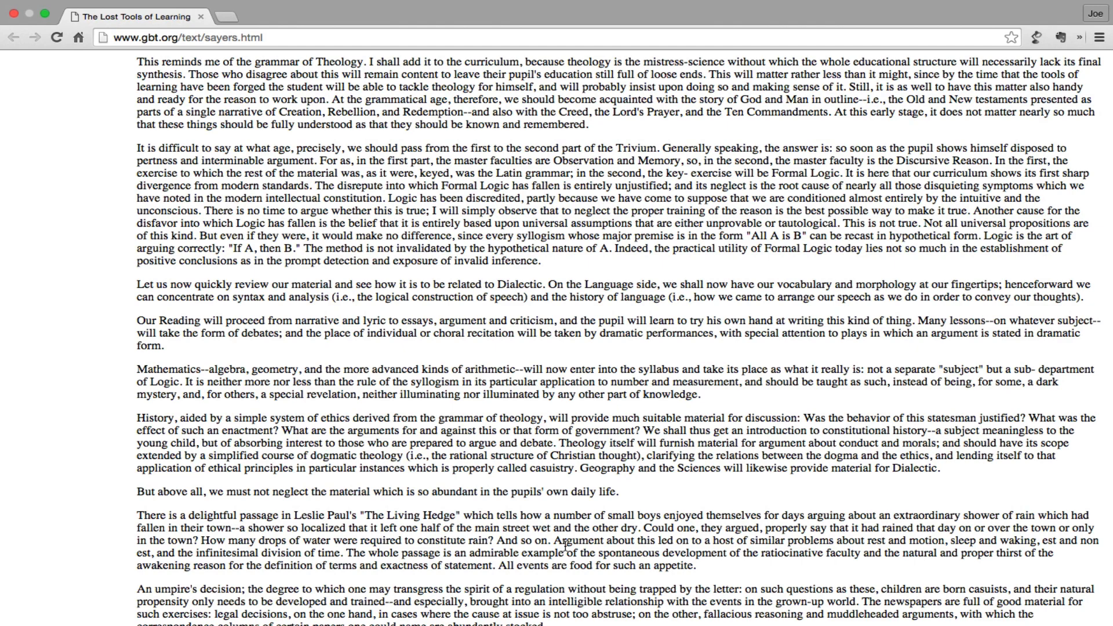
pyautogui.moveTo(571, 560)
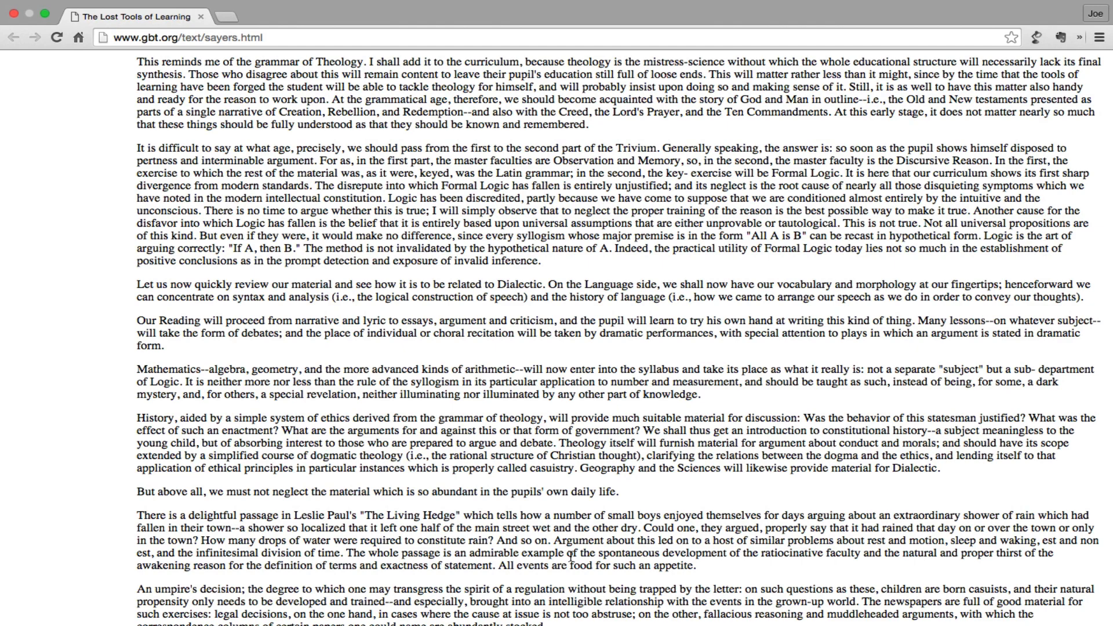
pyautogui.scroll(-3)
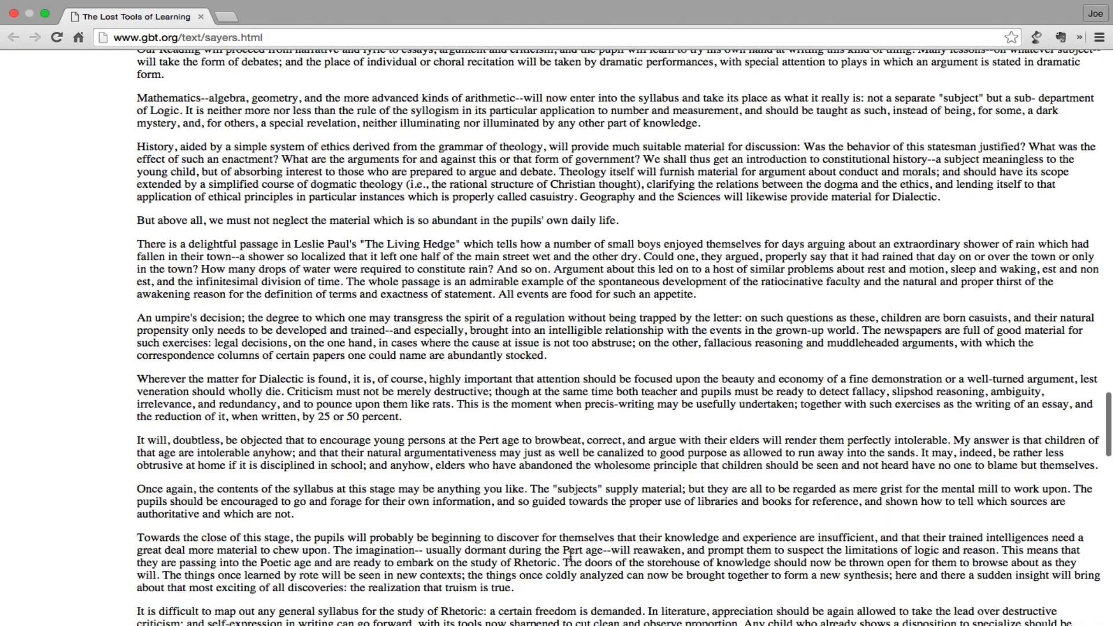
pyautogui.scroll(-3)
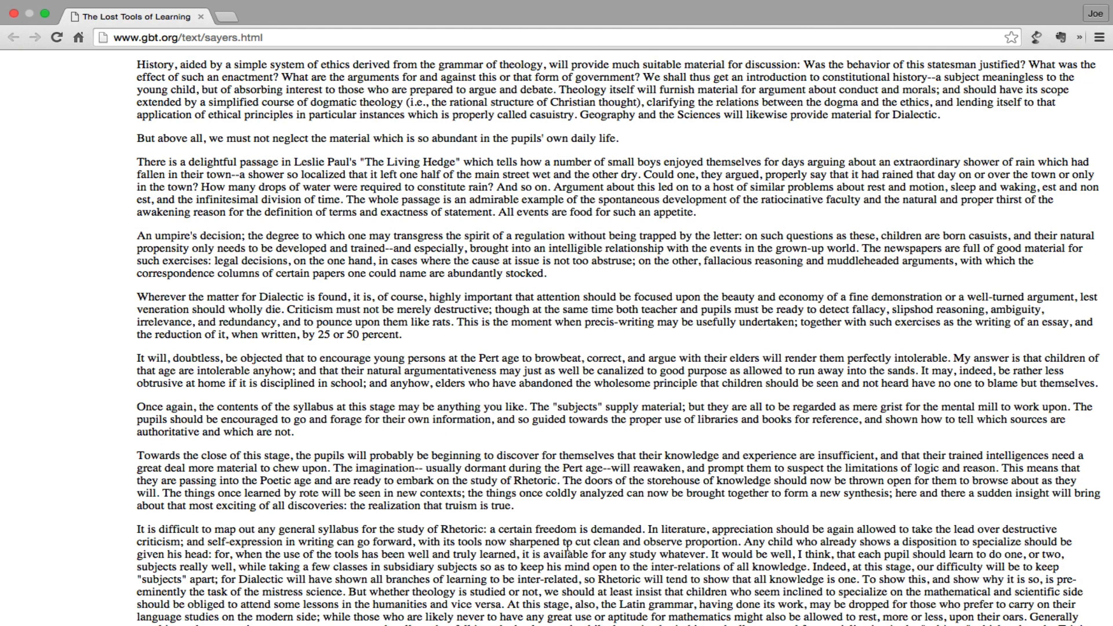
pyautogui.moveTo(206, 202)
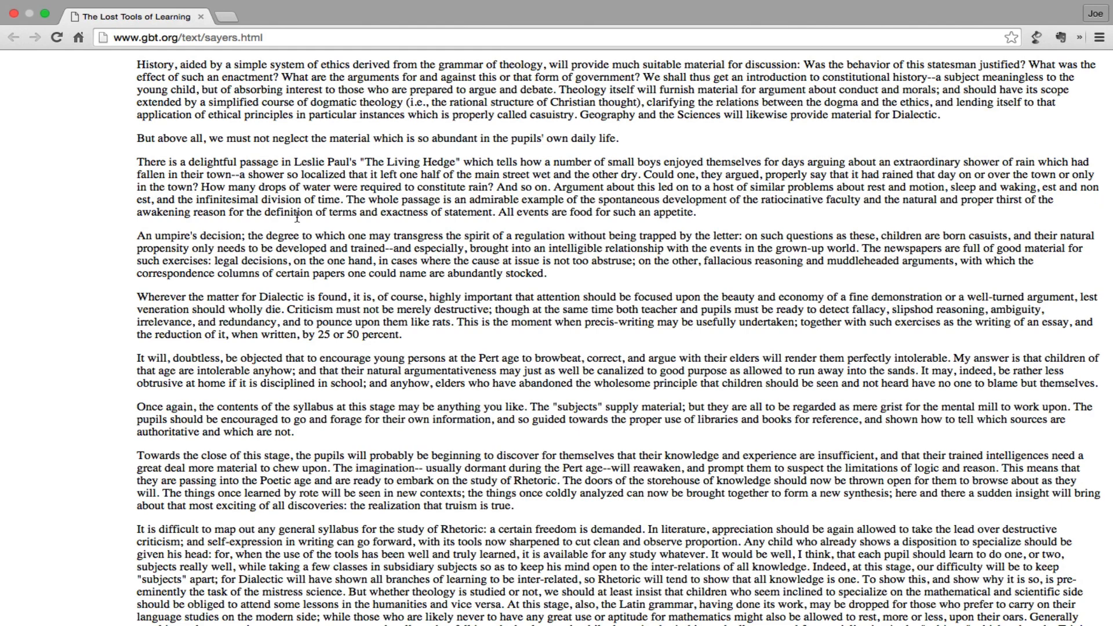
pyautogui.scroll(-3)
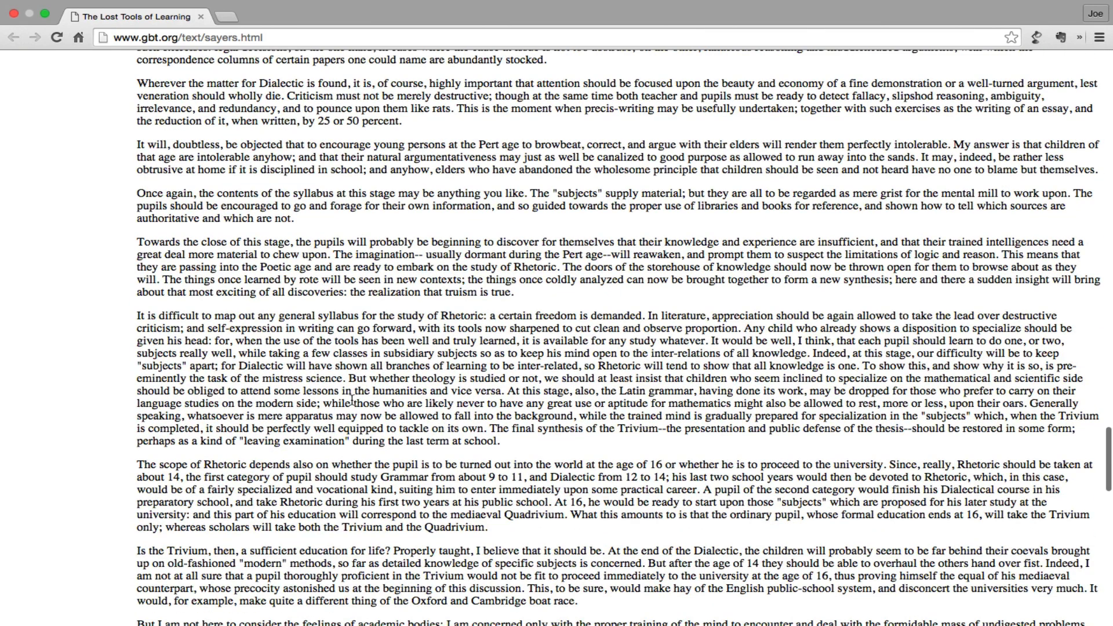
pyautogui.scroll(-3)
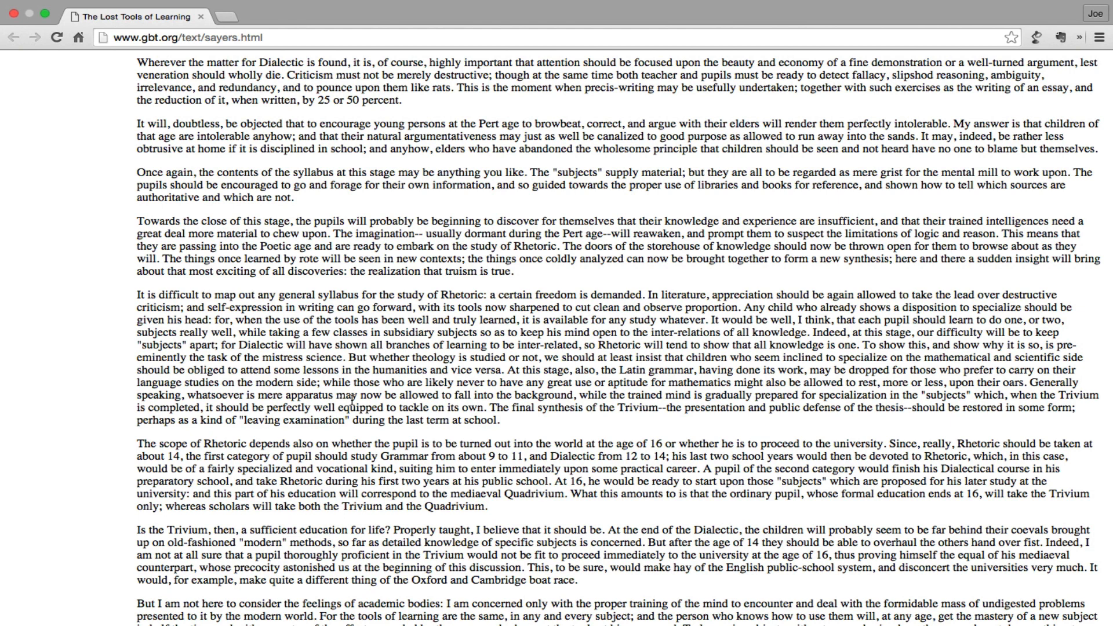
pyautogui.scroll(-3)
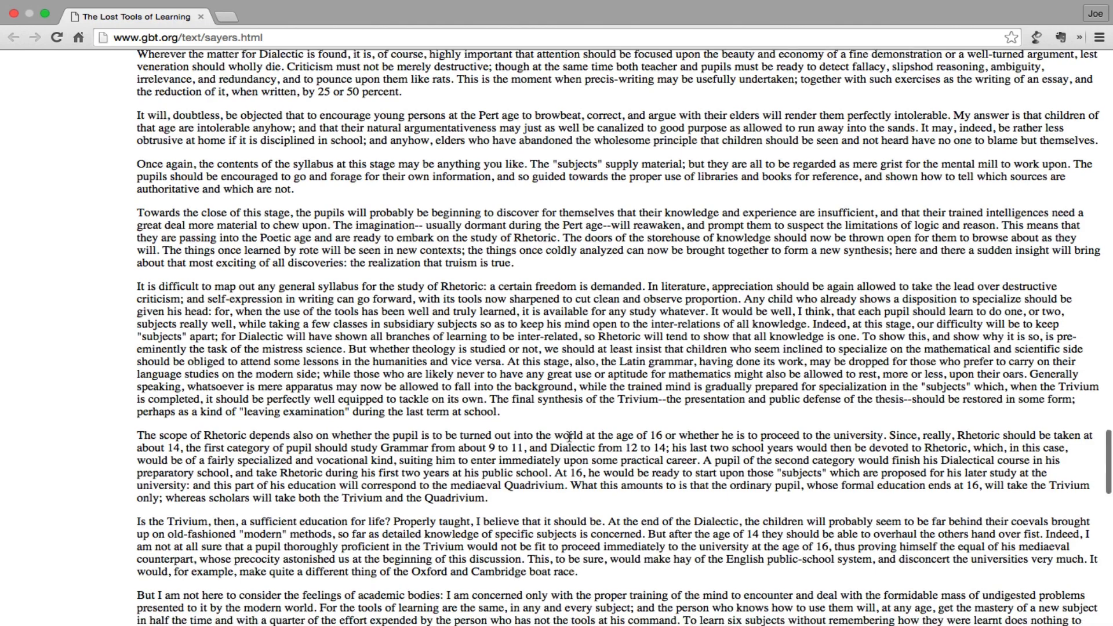
pyautogui.scroll(-3)
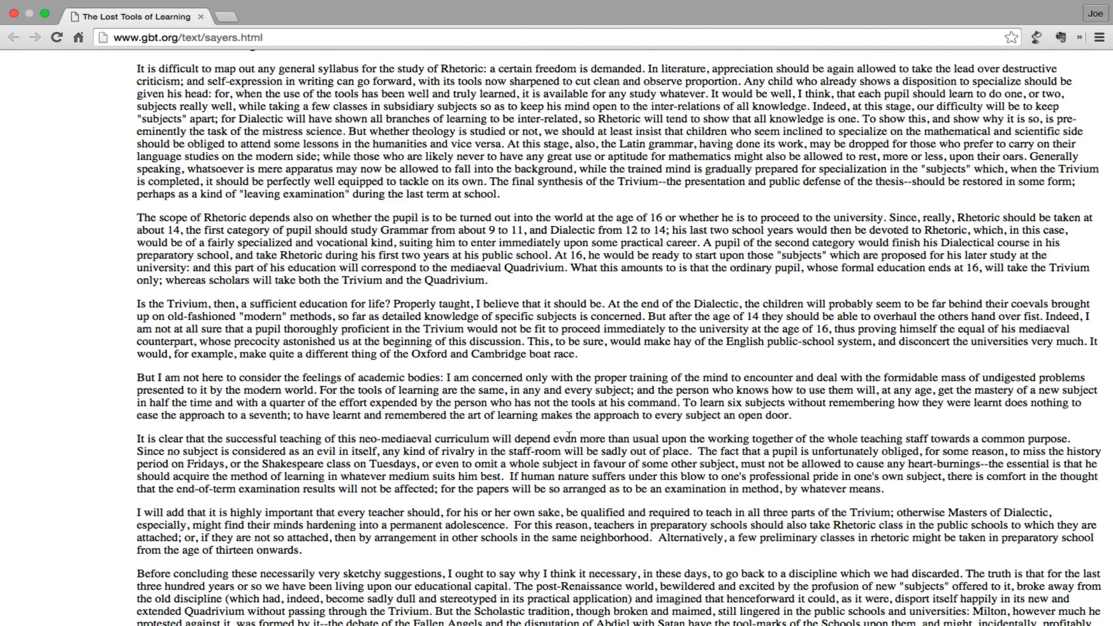
pyautogui.scroll(-3)
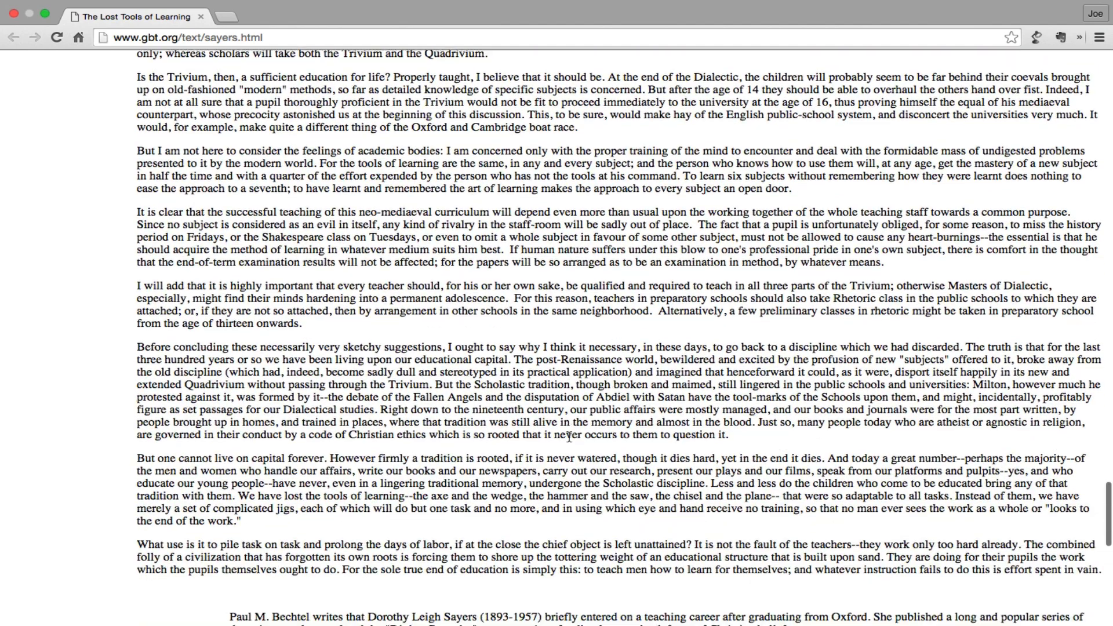
pyautogui.scroll(-3)
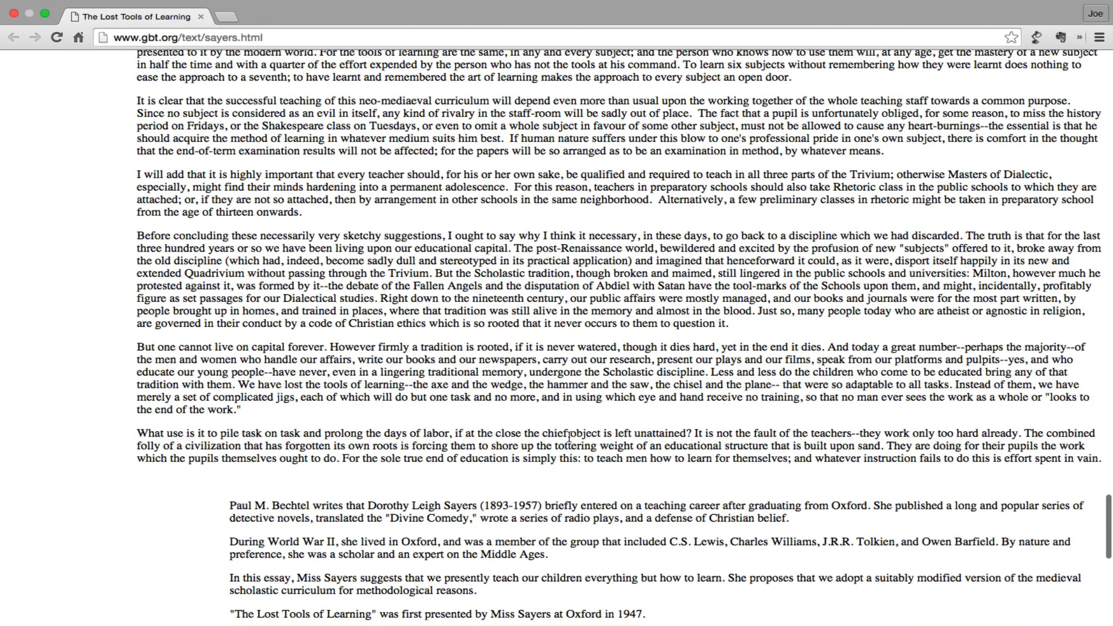
pyautogui.scroll(-3)
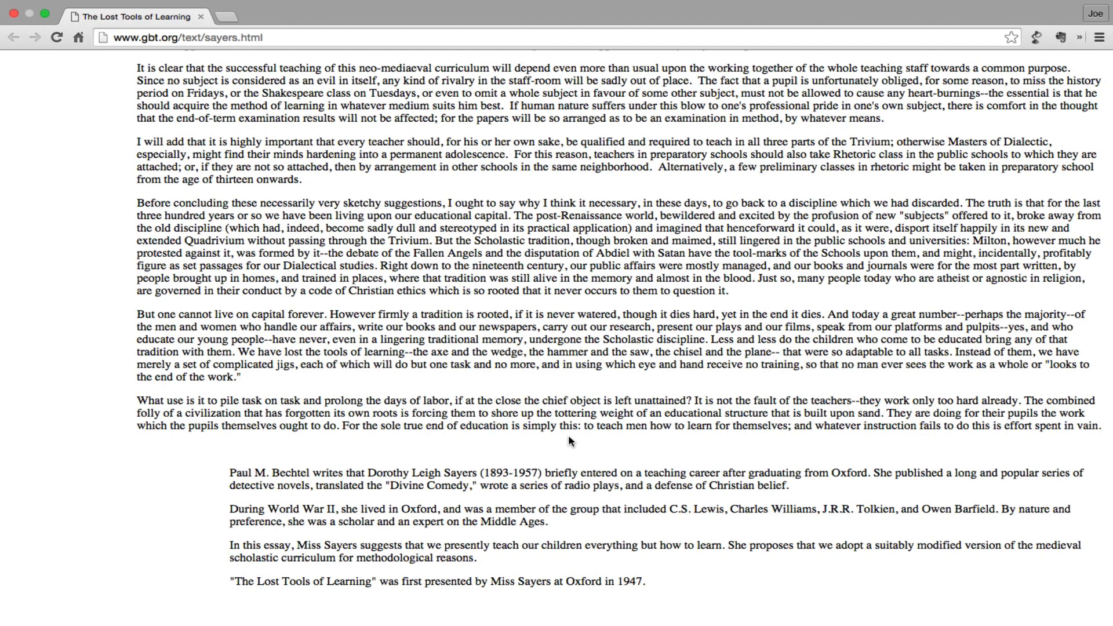
pyautogui.scroll(-3)
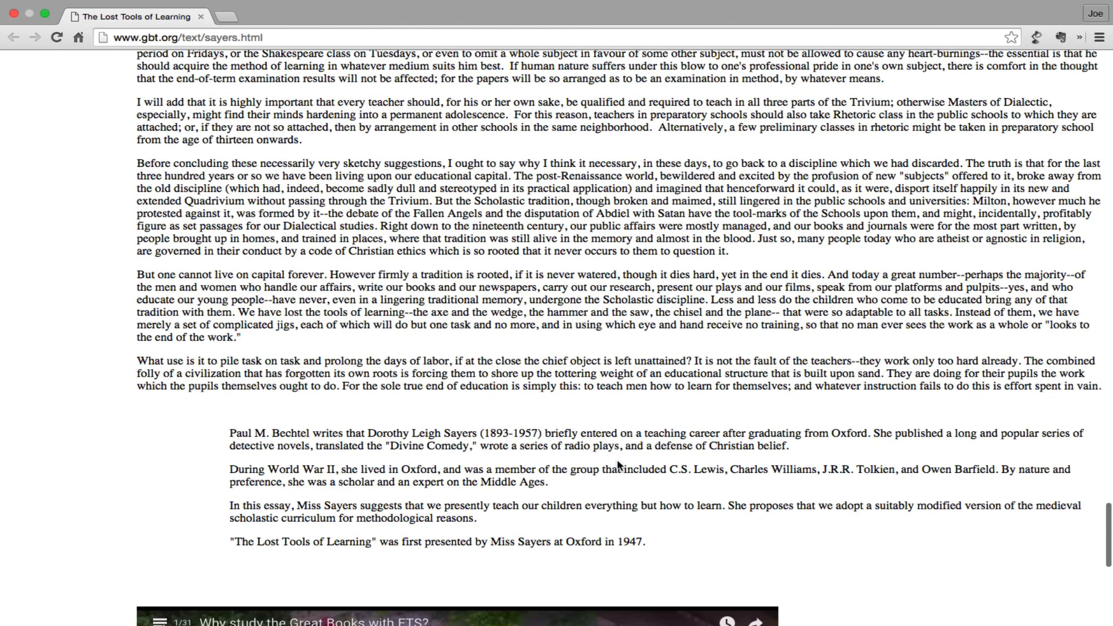